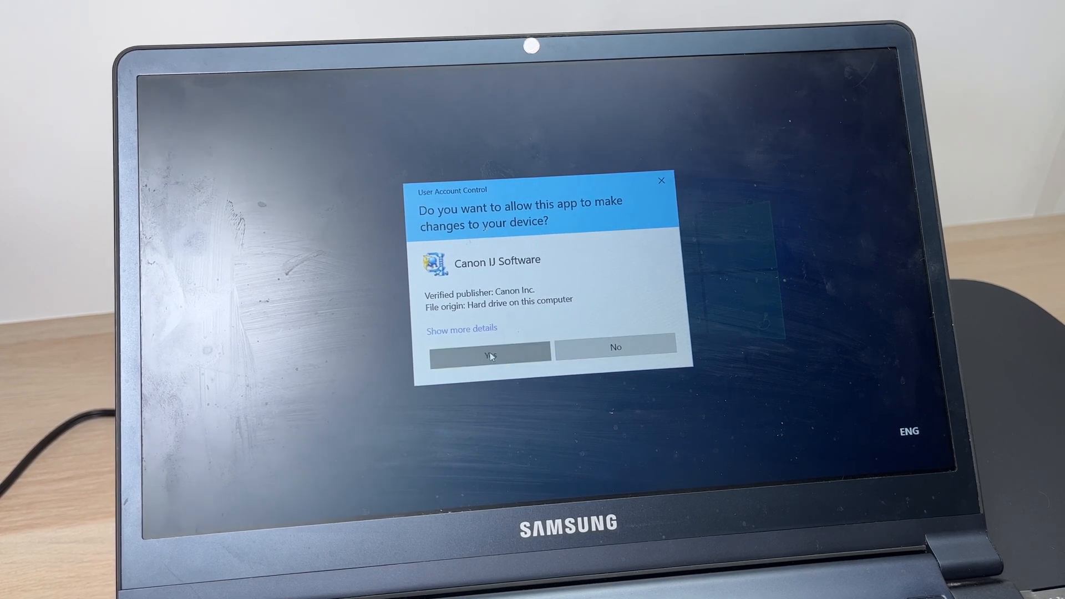
Allow the UAC prompt, start the MG3600 setup with United States region, accept the license and survey program
left_click(489, 354)
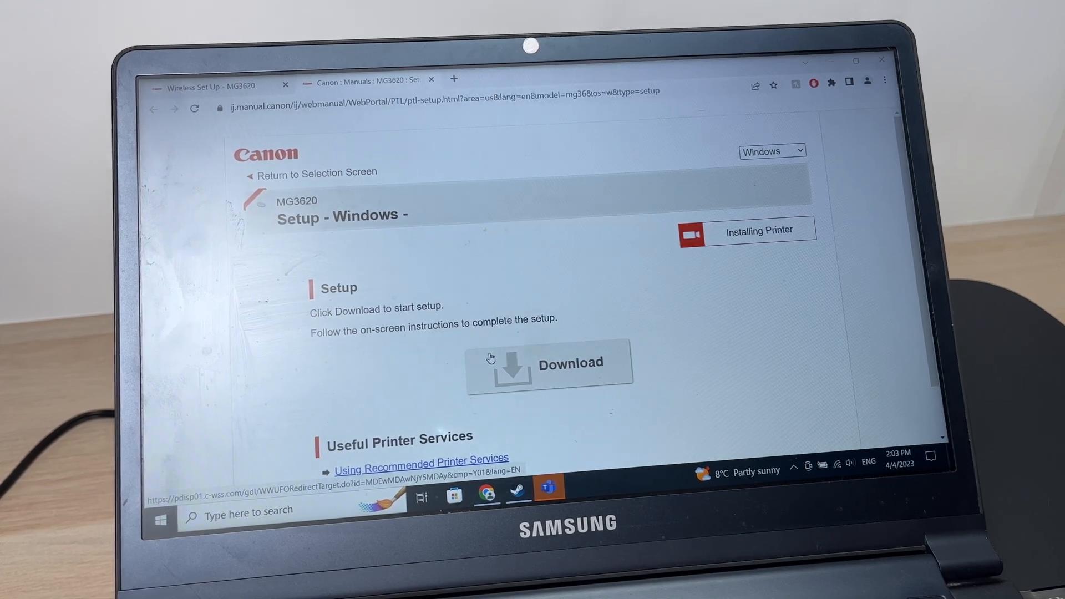
left_click(549, 363)
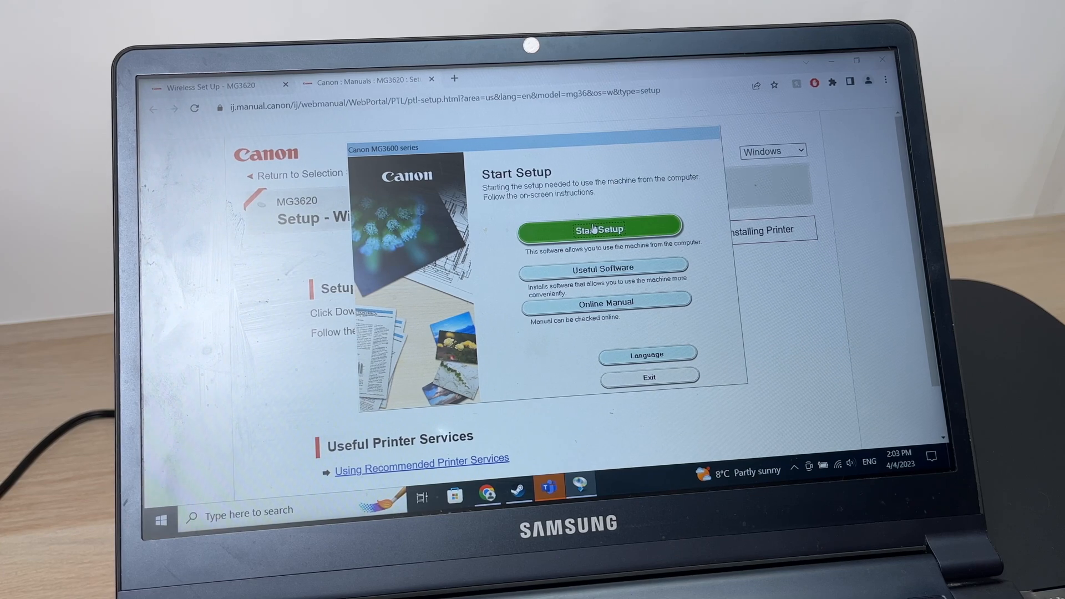
left_click(600, 228)
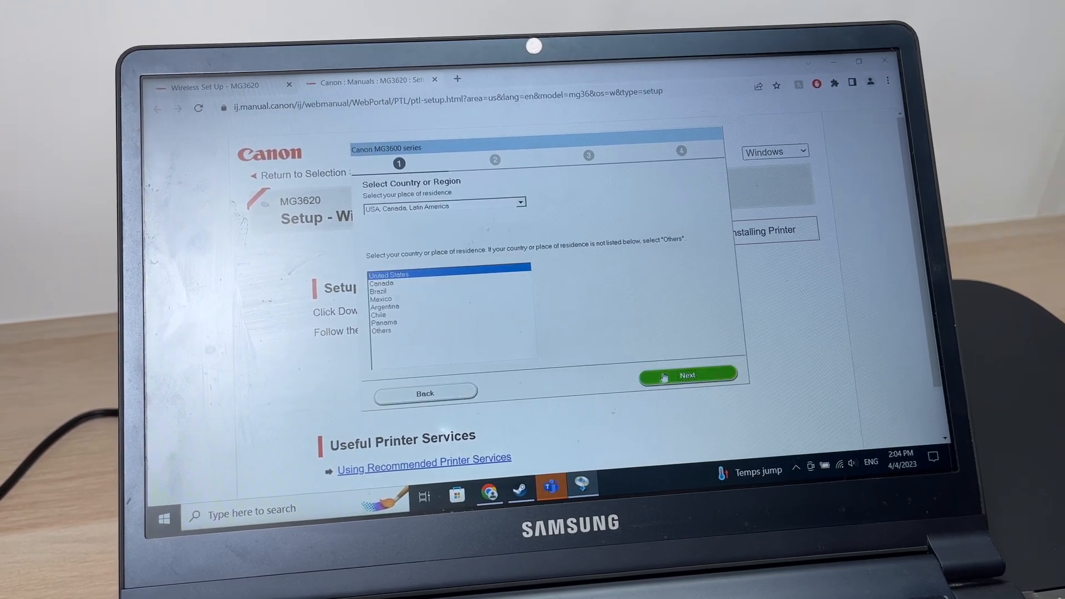
left_click(688, 375)
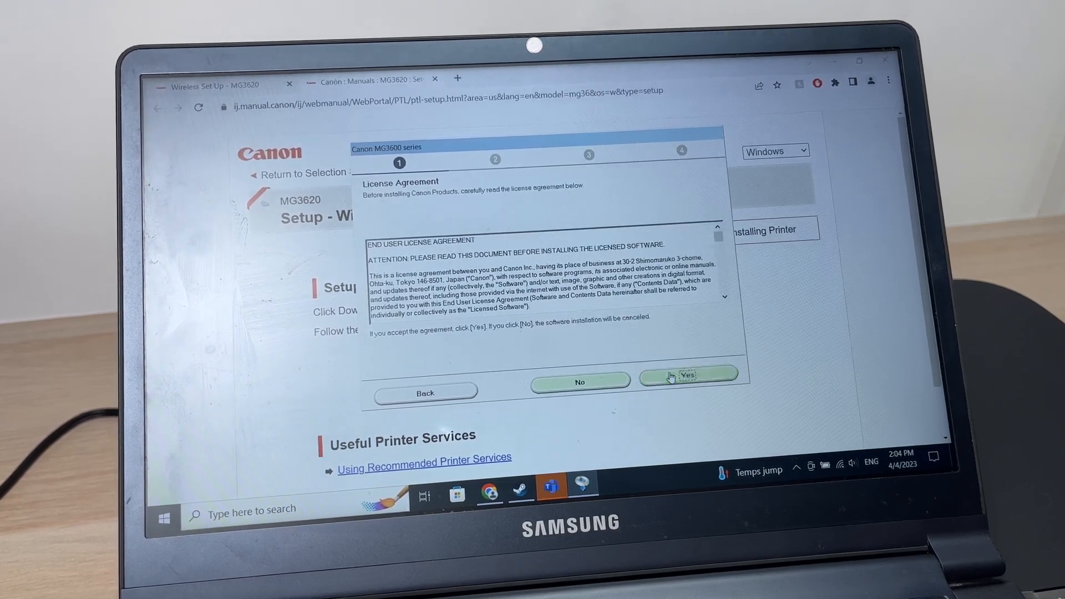
left_click(690, 377)
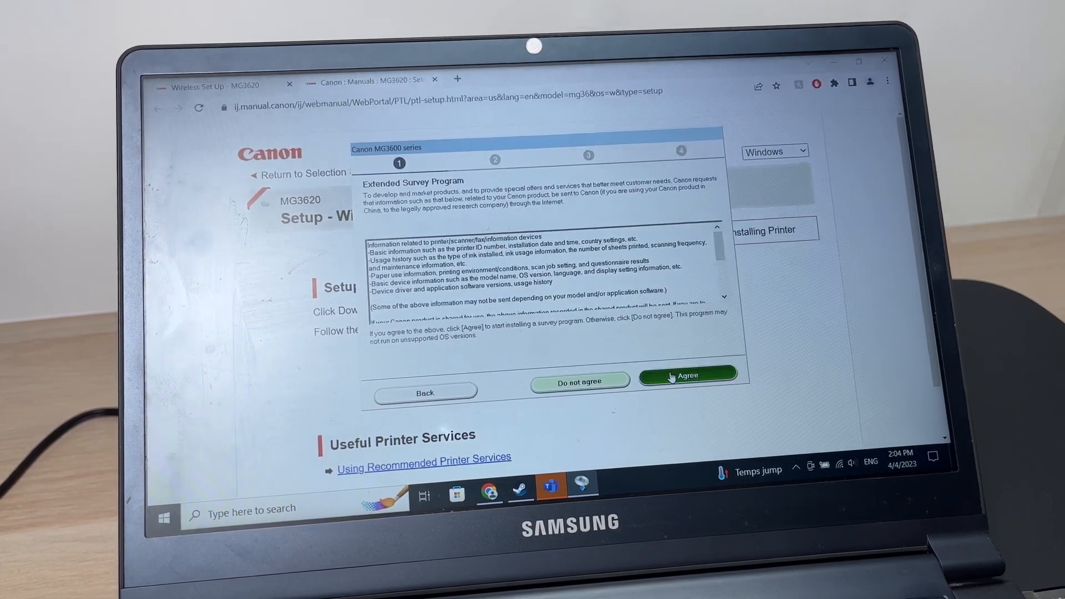
left_click(687, 374)
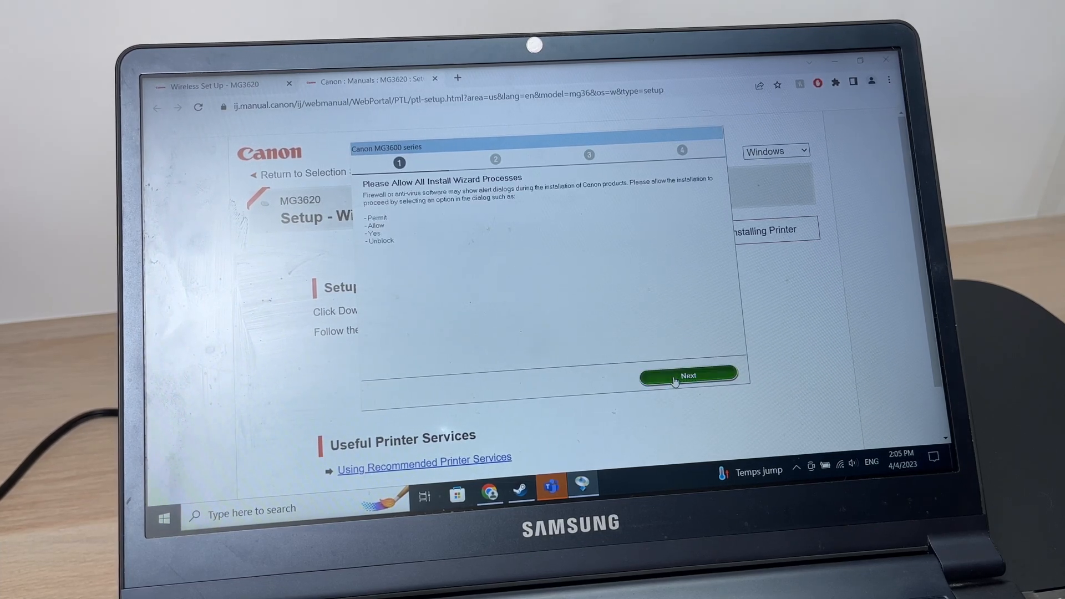
Continue past the firewall notice and choose Wireless LAN Connection for the printer
left_click(689, 374)
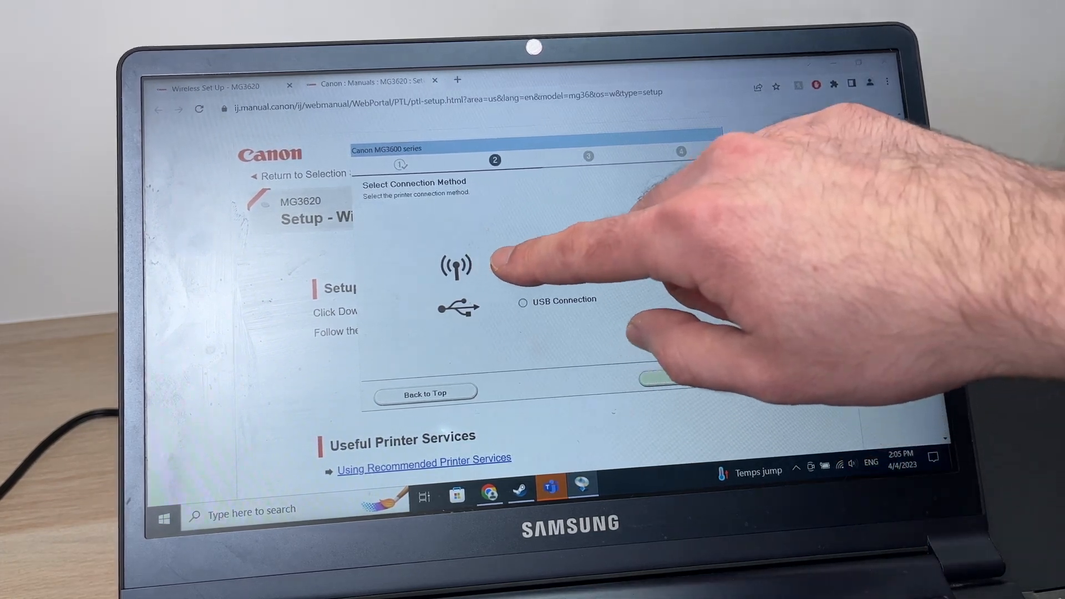
left_click(522, 262)
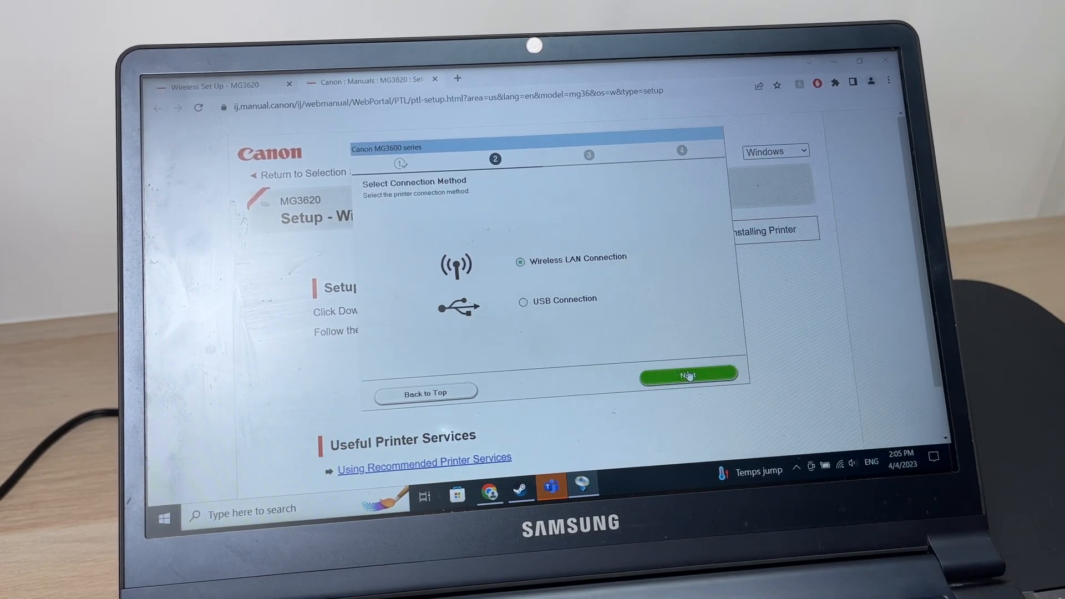
left_click(689, 374)
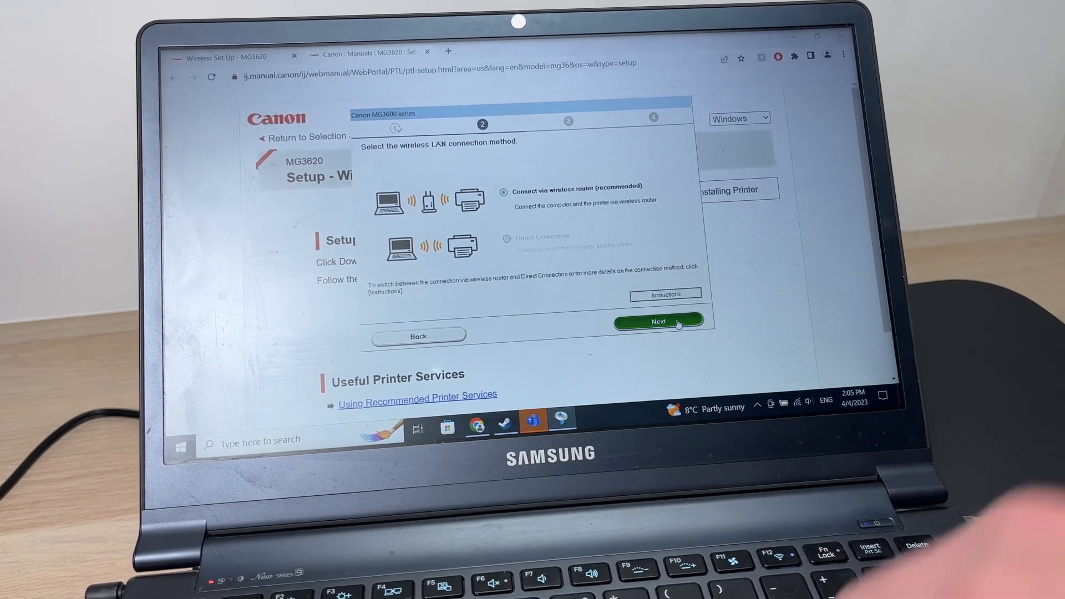
Connect via wireless router, confirm power, select the printer found on the network and complete the connection
left_click(659, 321)
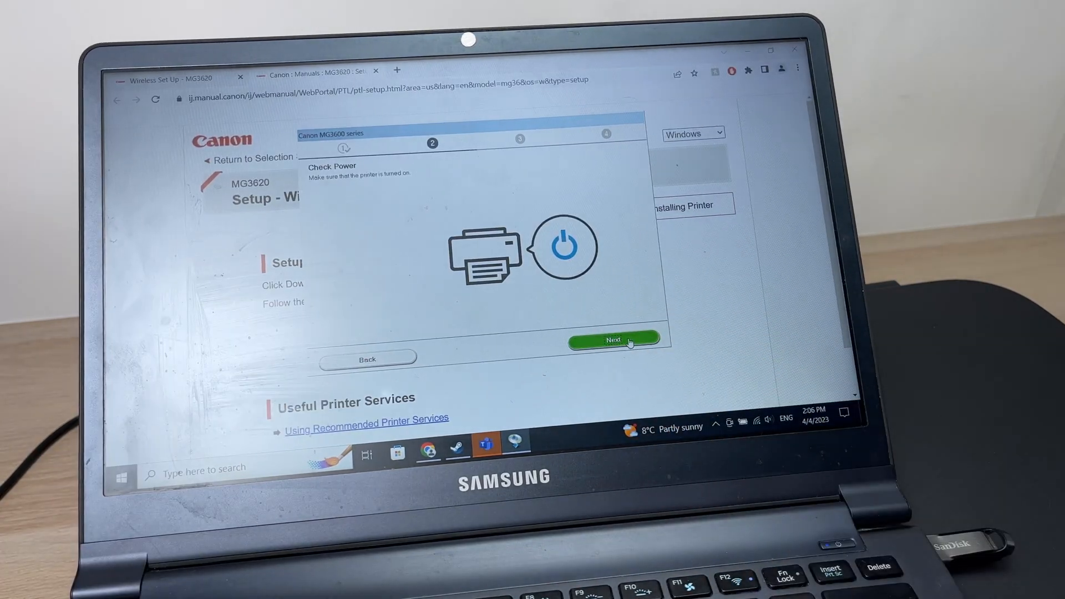
left_click(614, 340)
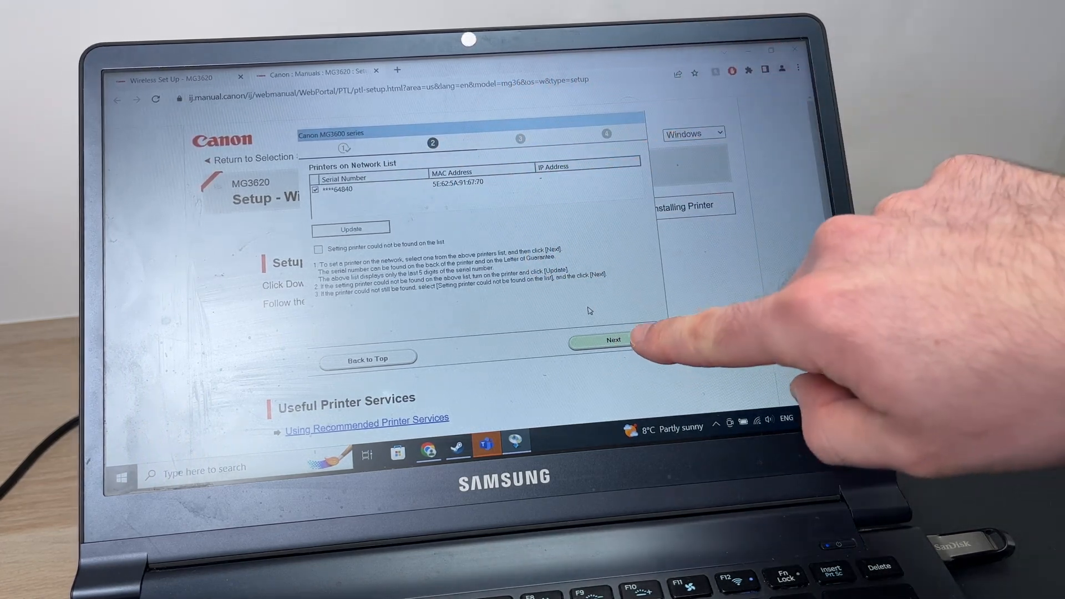
left_click(613, 339)
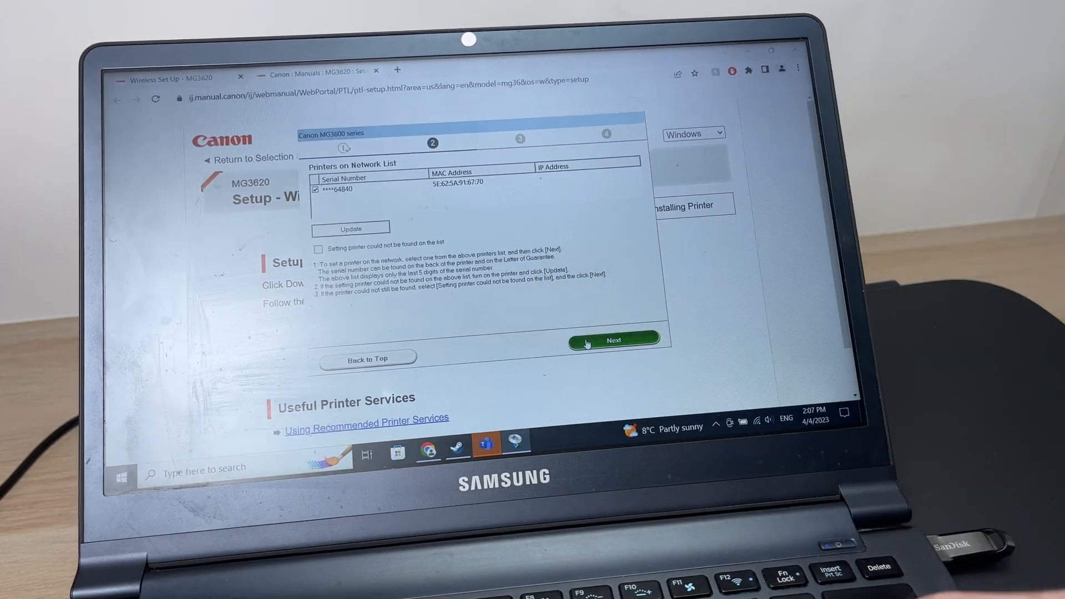
left_click(613, 341)
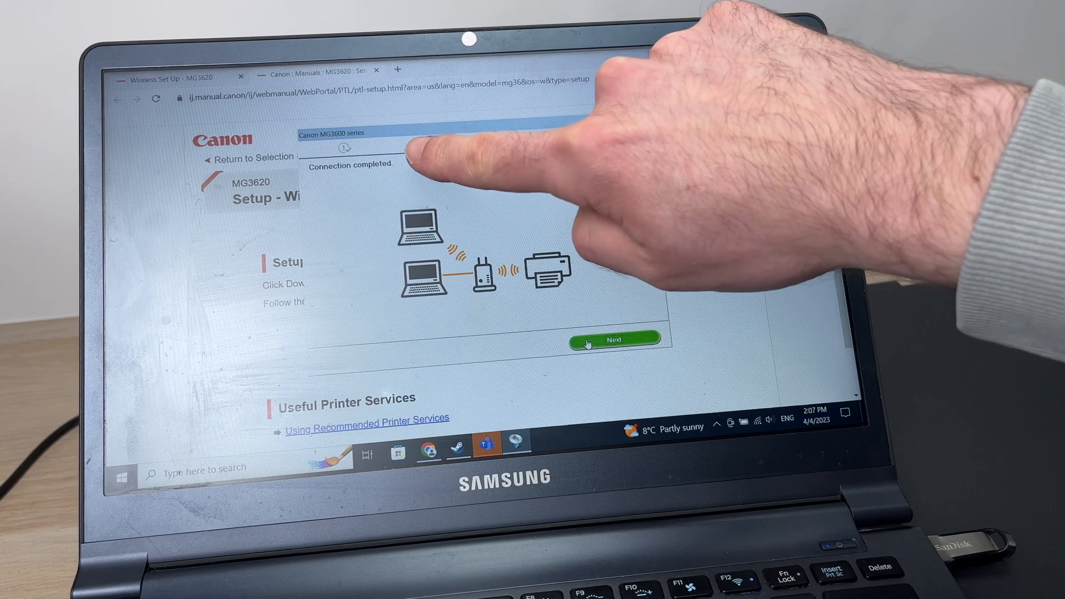
left_click(614, 340)
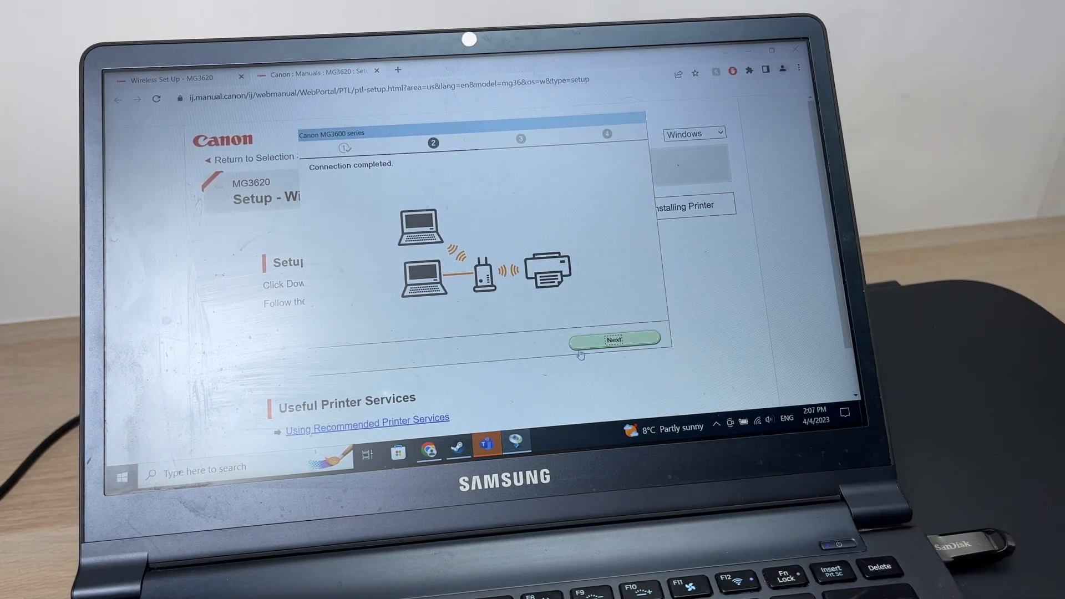
left_click(615, 340)
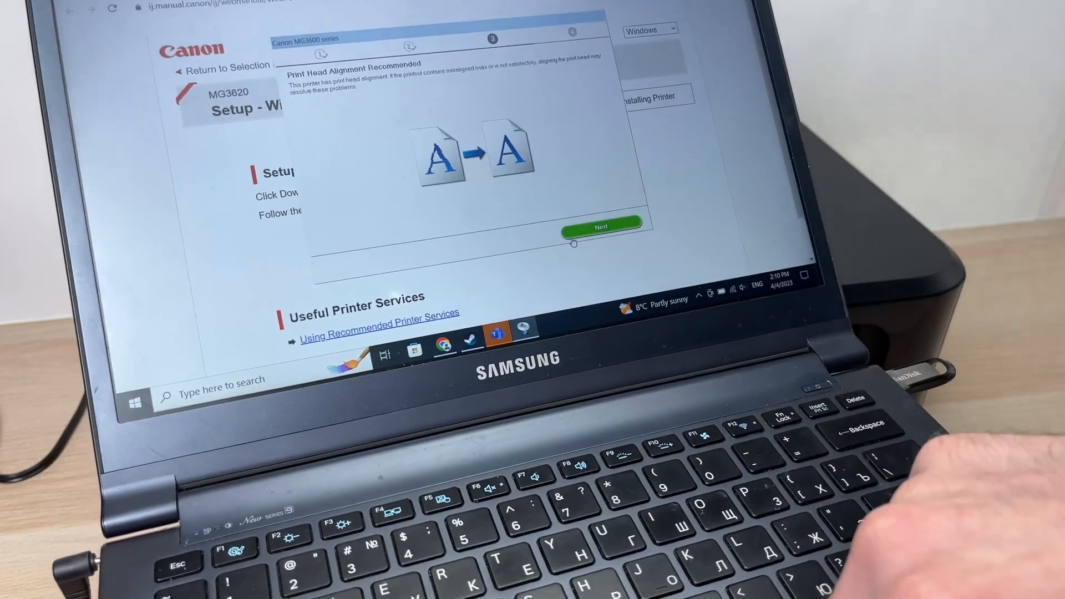
Move past the Print Head Alignment Recommended page to the Test Print step
left_click(601, 226)
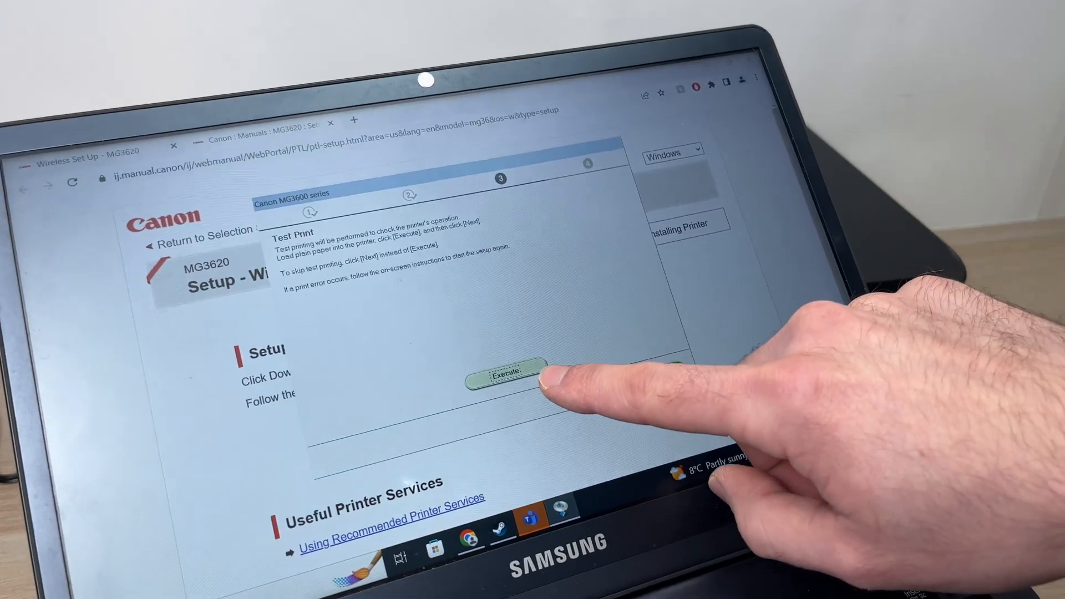
left_click(506, 372)
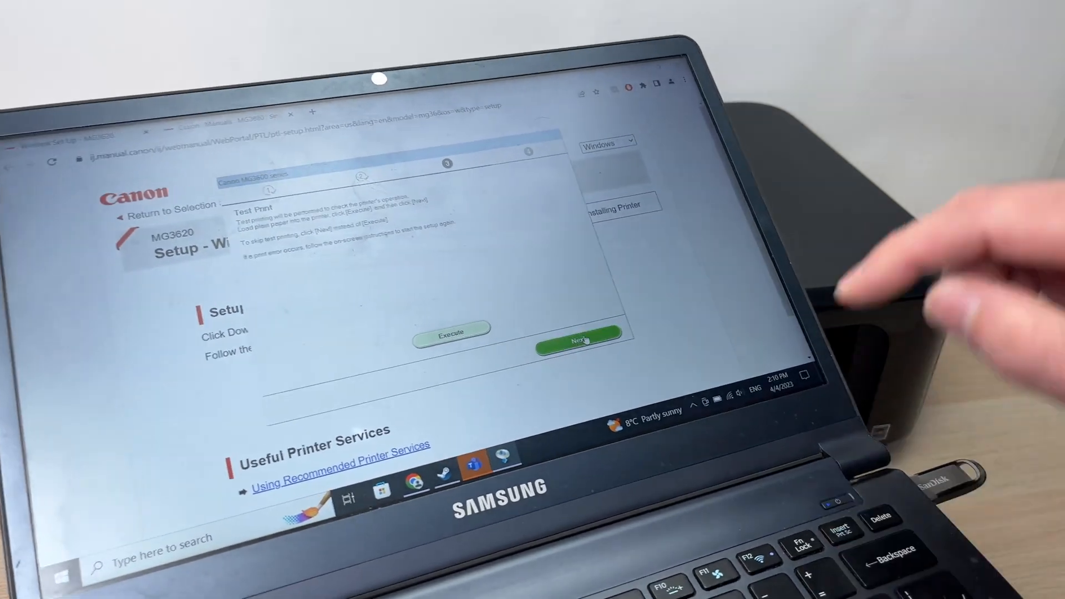
Skip the test print and finish the Setup Complete page so the installer closes
left_click(580, 340)
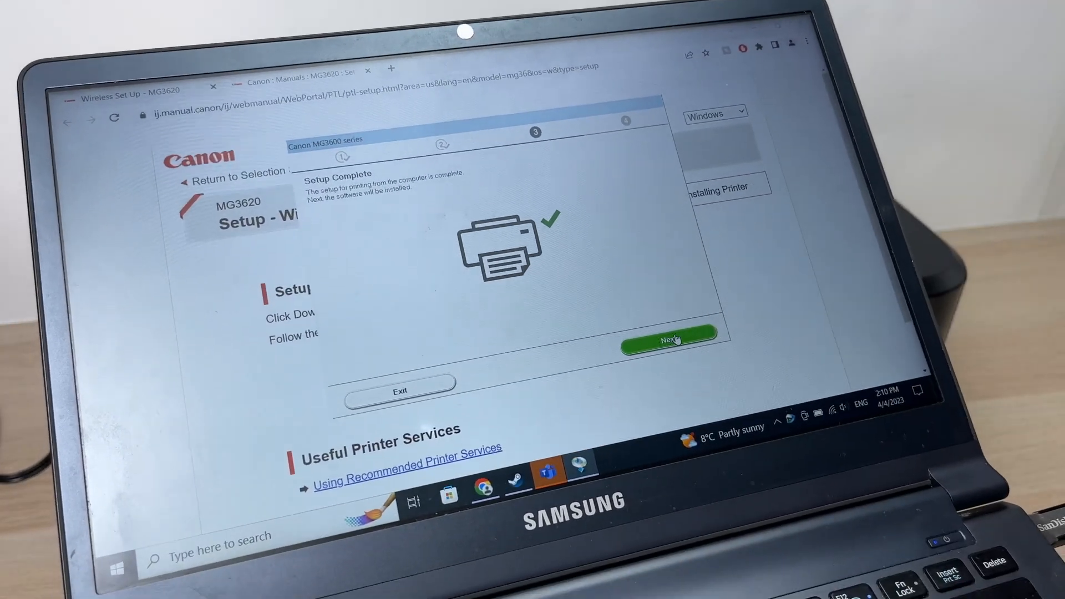
left_click(668, 342)
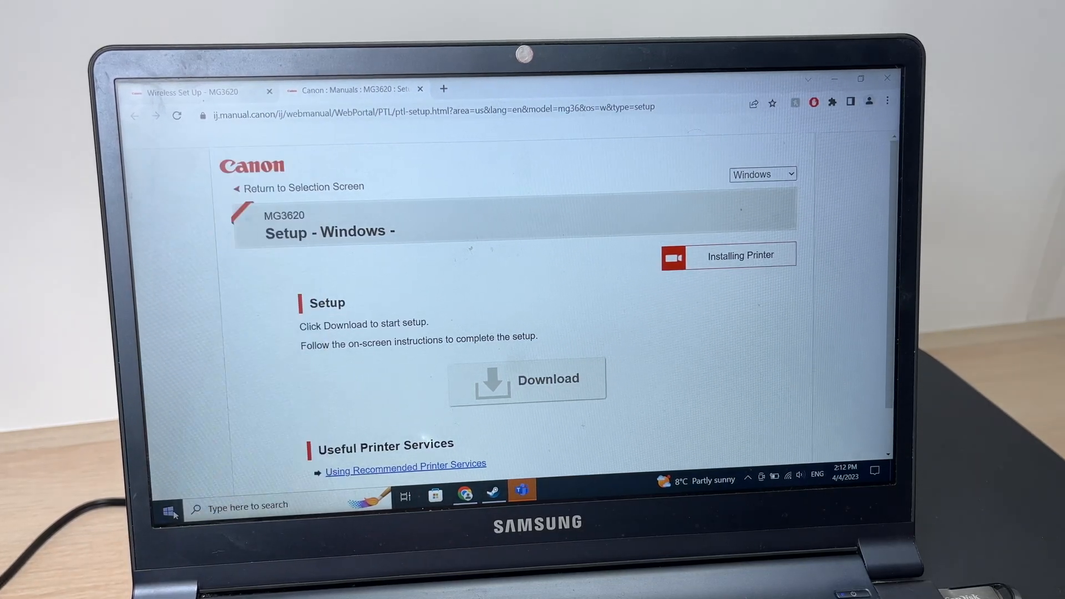
left_click(171, 506)
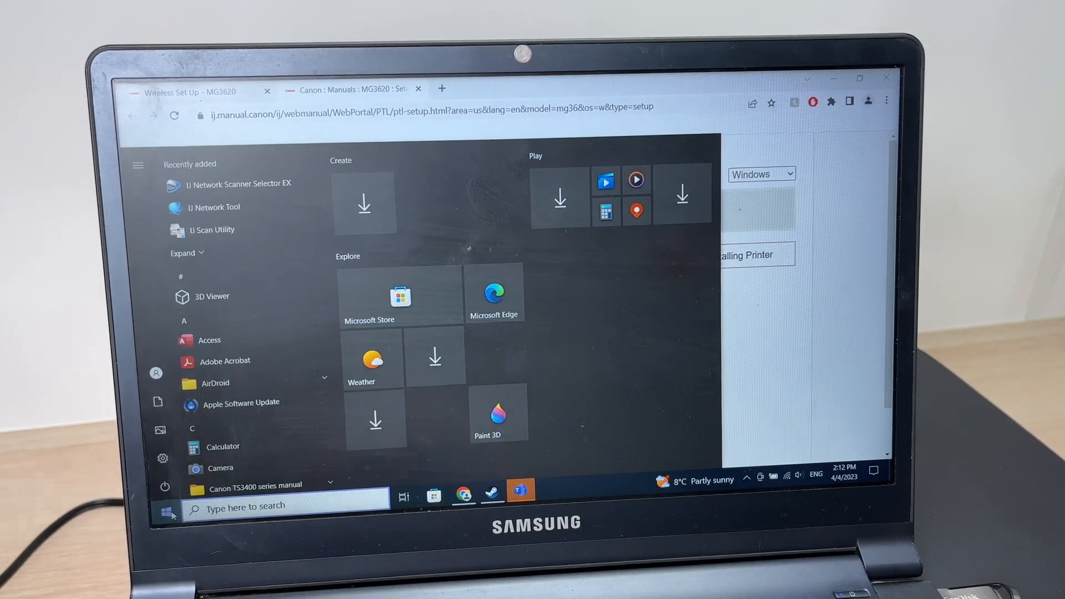
Go from Start to Windows Settings > Devices > Printers & scanners to search for new devices
left_click(138, 164)
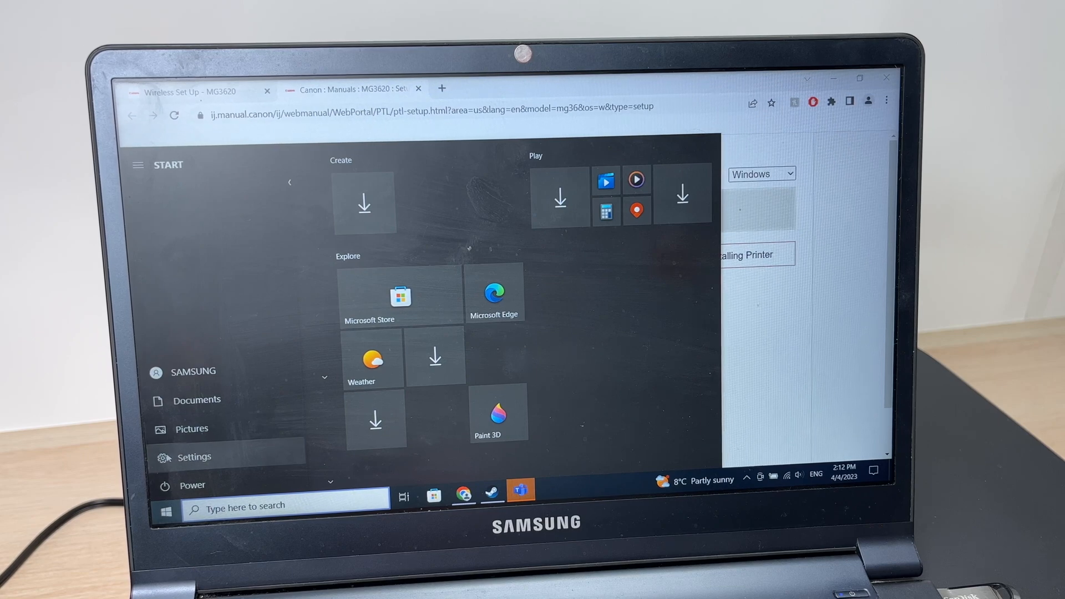
left_click(193, 456)
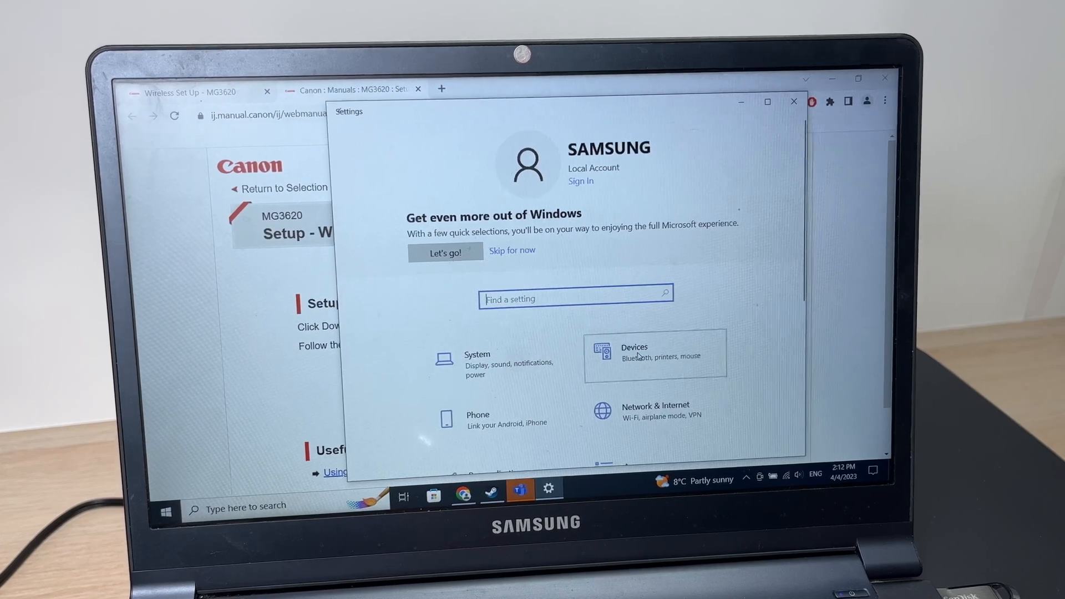
left_click(633, 356)
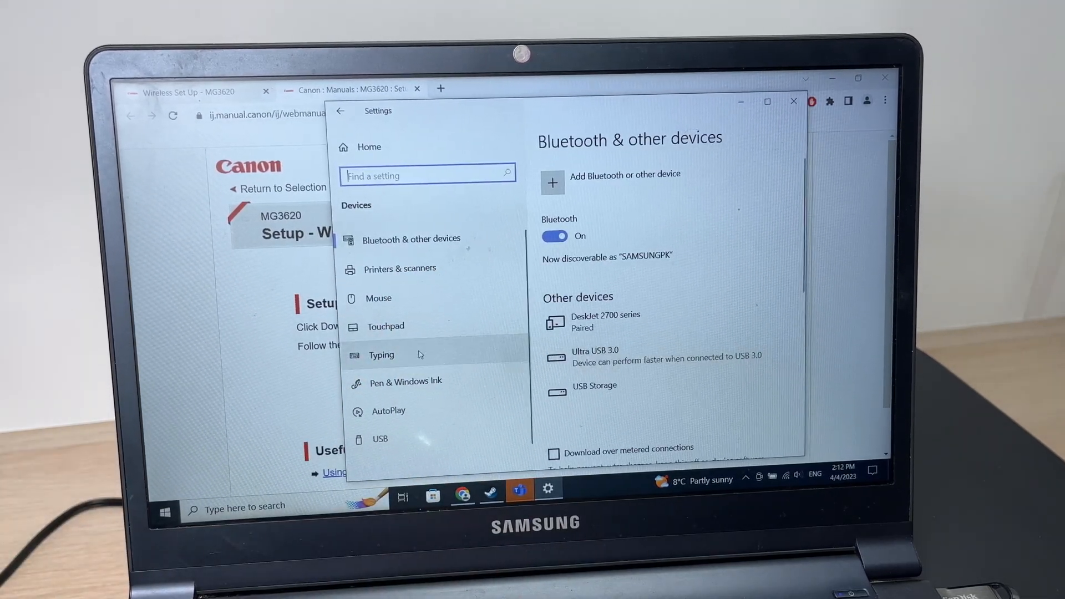
left_click(401, 269)
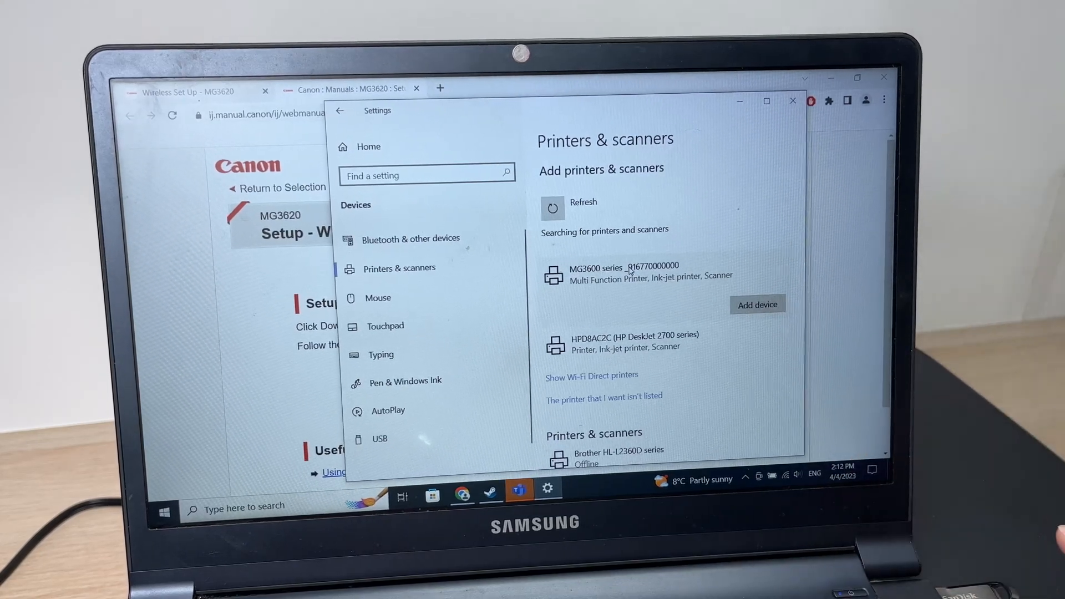
Add the detected MG3600 series device so its Printer and Printer WS entries install
left_click(757, 304)
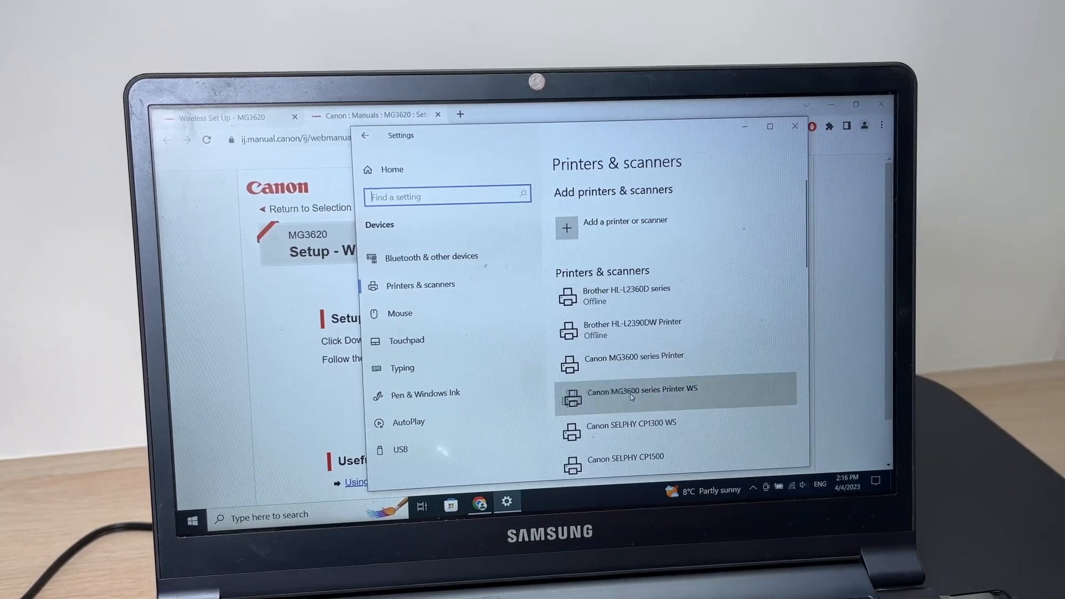
Manage Canon MG3600 series Printer WS and switch its function dropdown to the Scanner entry
left_click(639, 397)
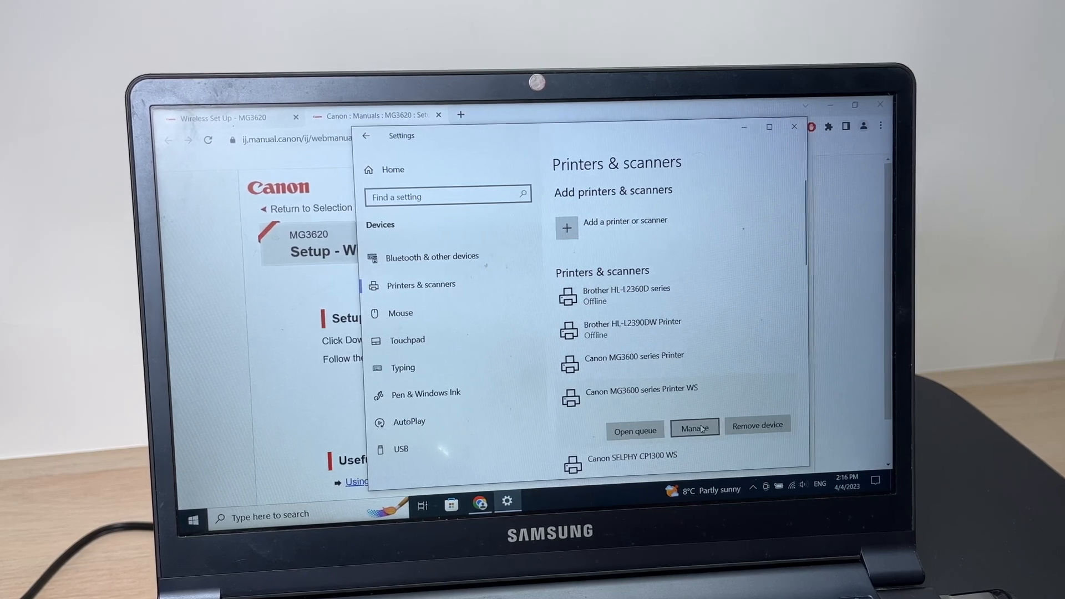
left_click(695, 430)
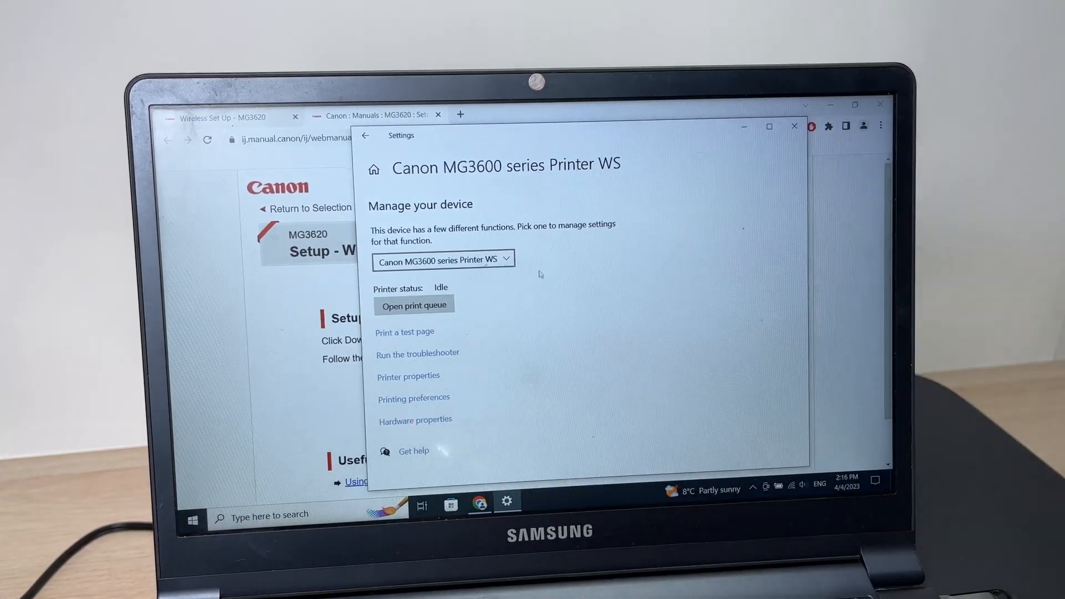
left_click(442, 260)
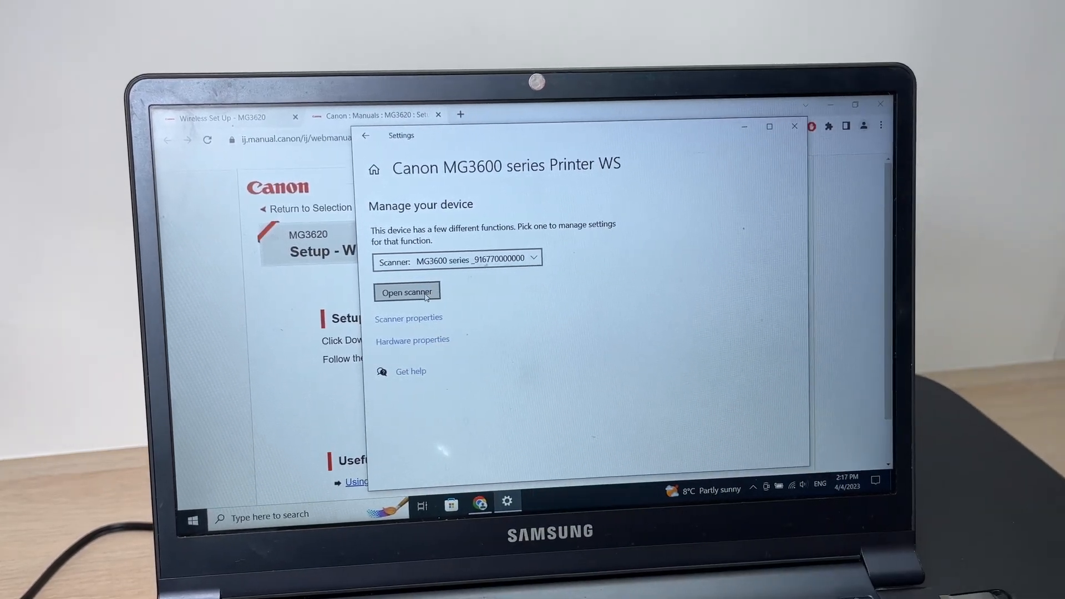
Launch Windows Scan for the MG3600 scanner and scan the document to a file on the desktop
left_click(407, 292)
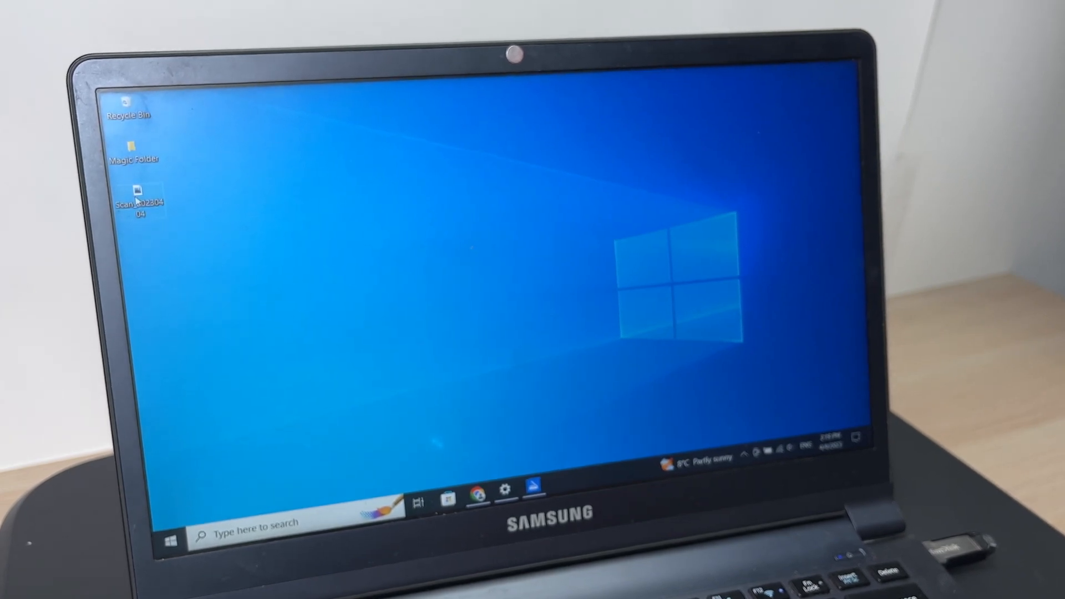
View the newly scanned file from the desktop before browsing to the USBKEY32 (D:) drive
double_click(136, 201)
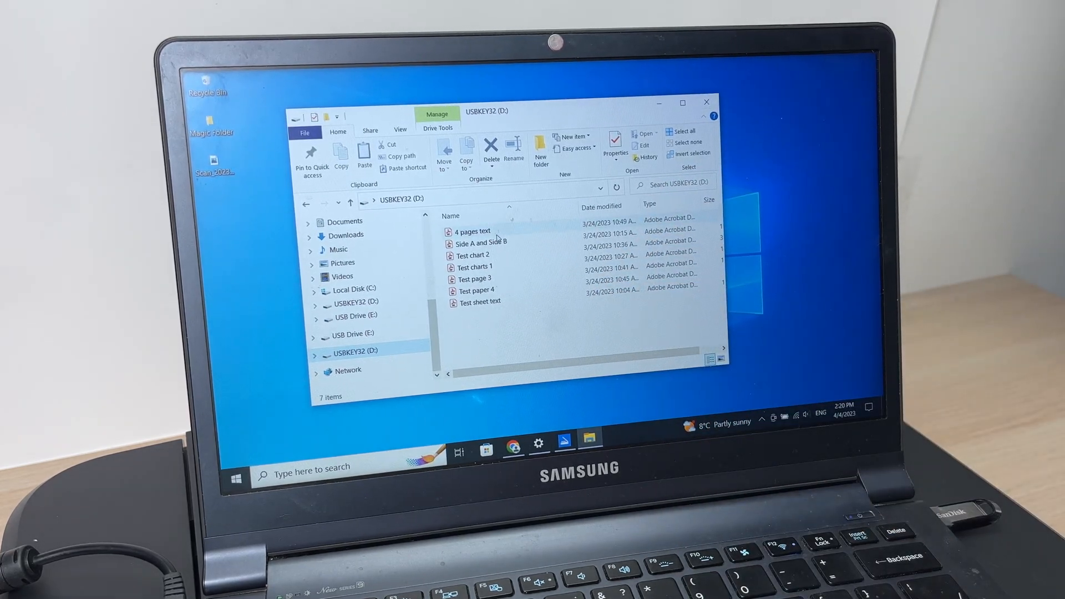
Open the Test sheet text PDF from the USB drive in Acrobat Reader
left_click(479, 302)
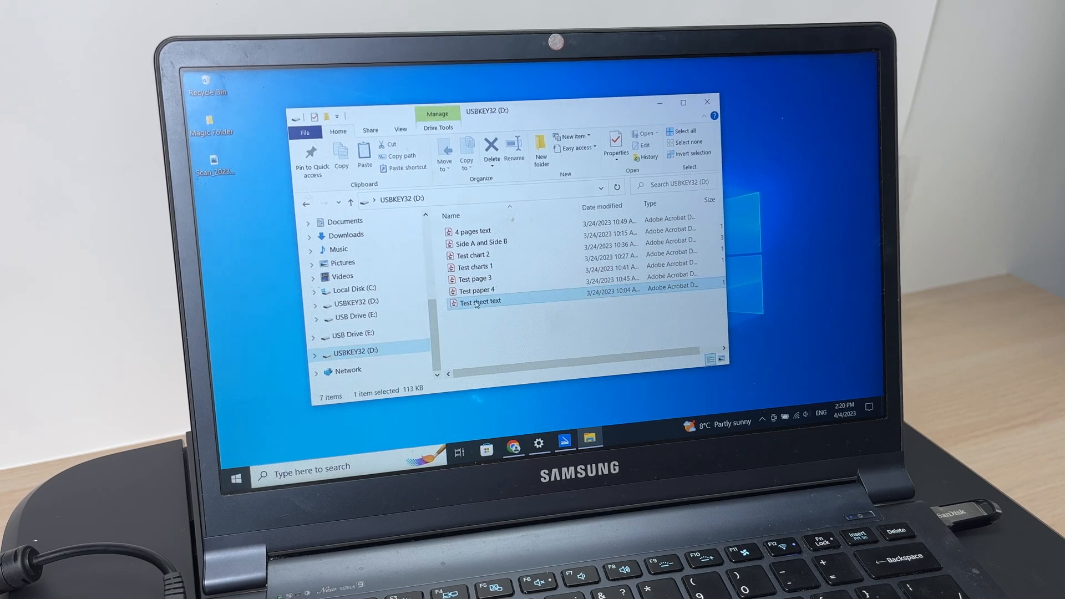
double_click(481, 301)
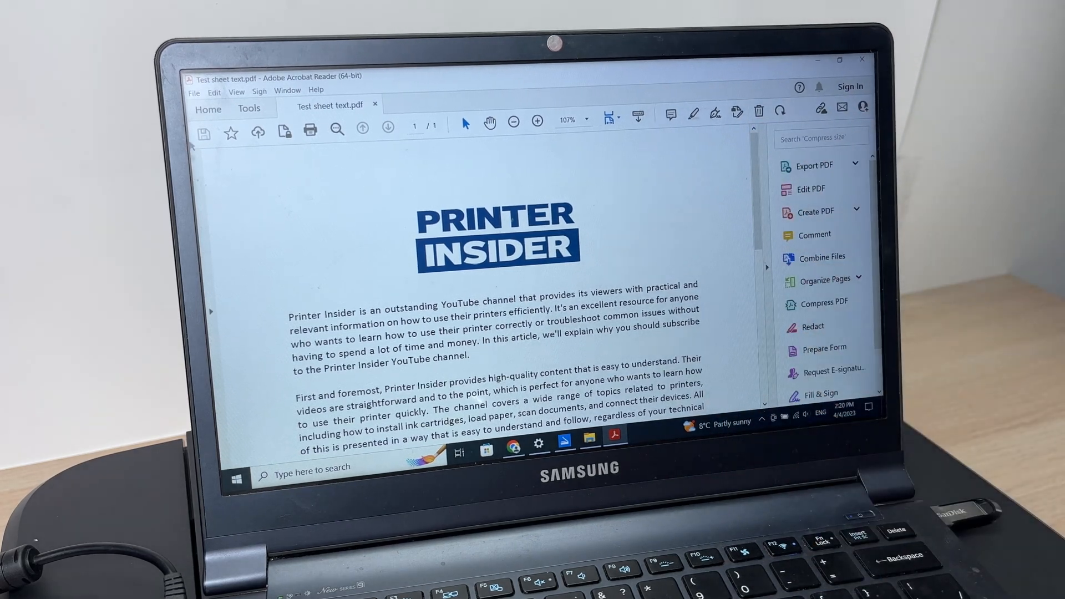
Start printing Test sheet text with Canon MG3600 series Printer WS selected as the printer
left_click(194, 90)
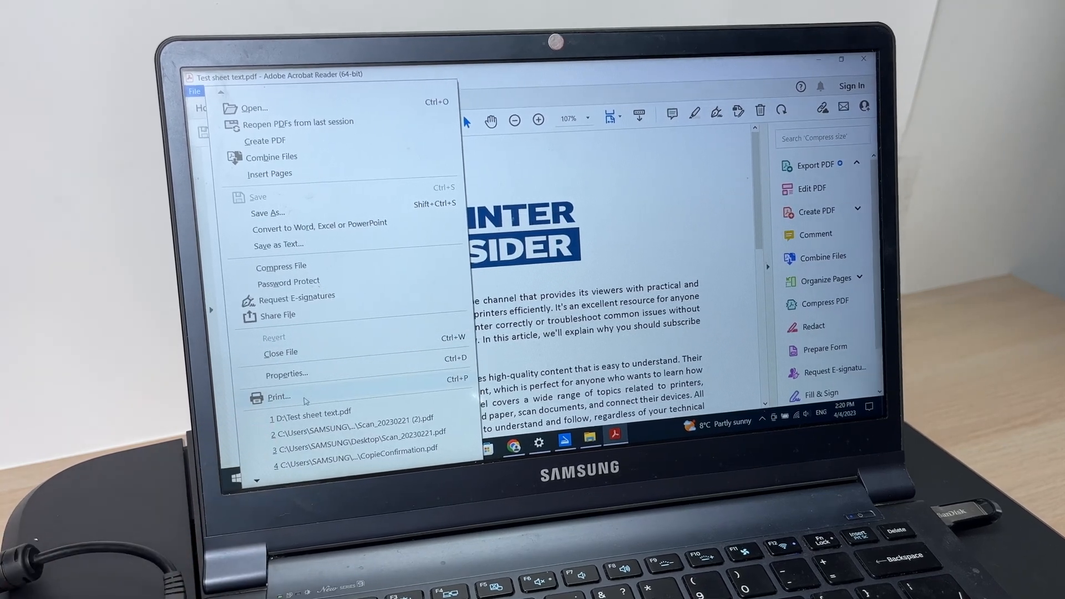
left_click(279, 398)
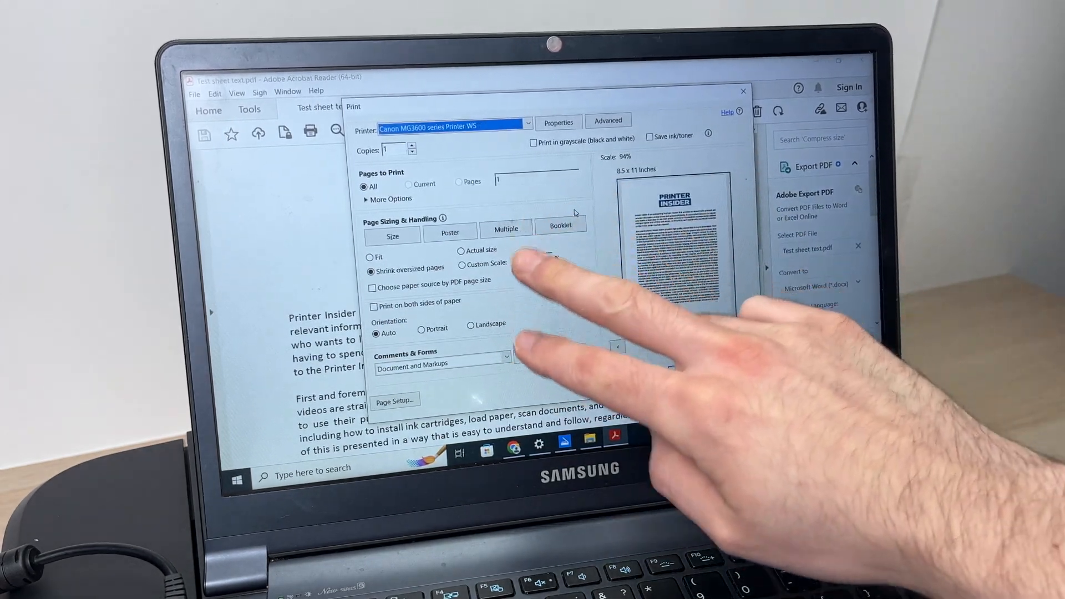
left_click(462, 264)
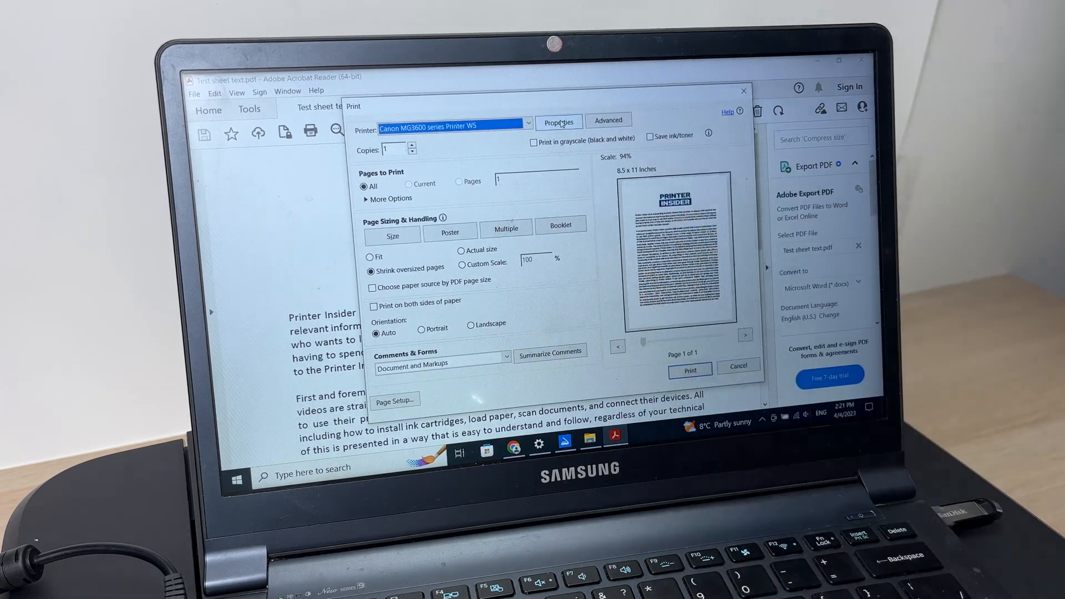
left_click(558, 120)
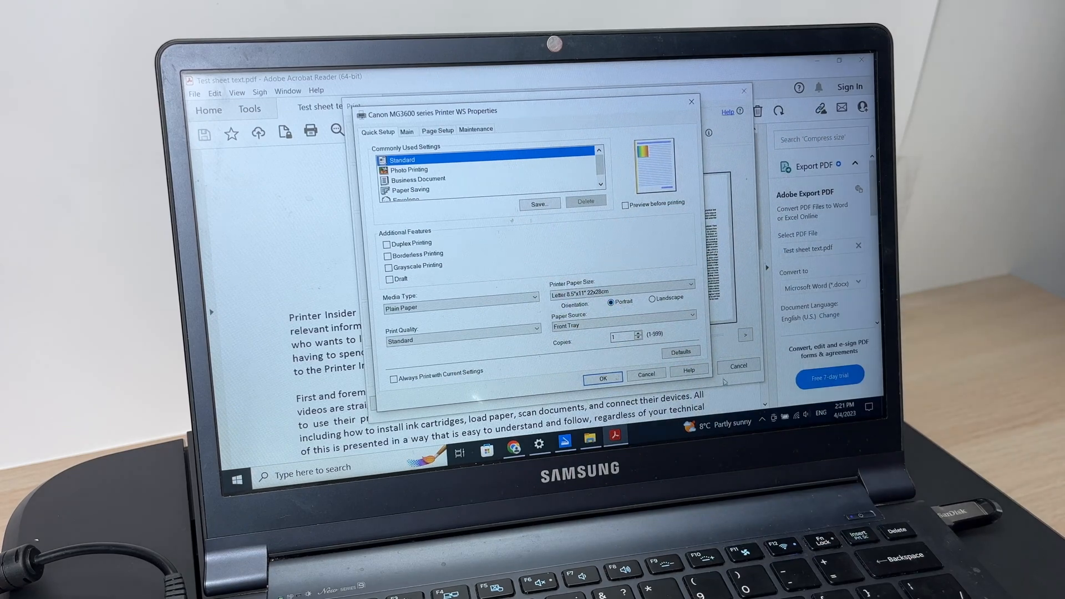
left_click(645, 374)
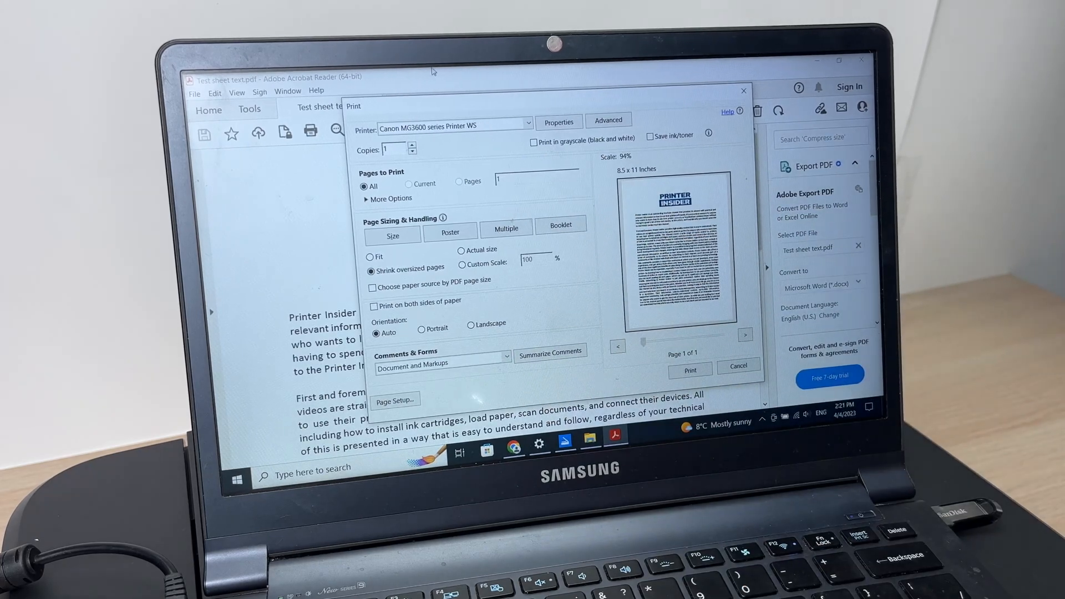
Enable Print in grayscale (black and white) and send Test sheet text to the printer
left_click(534, 140)
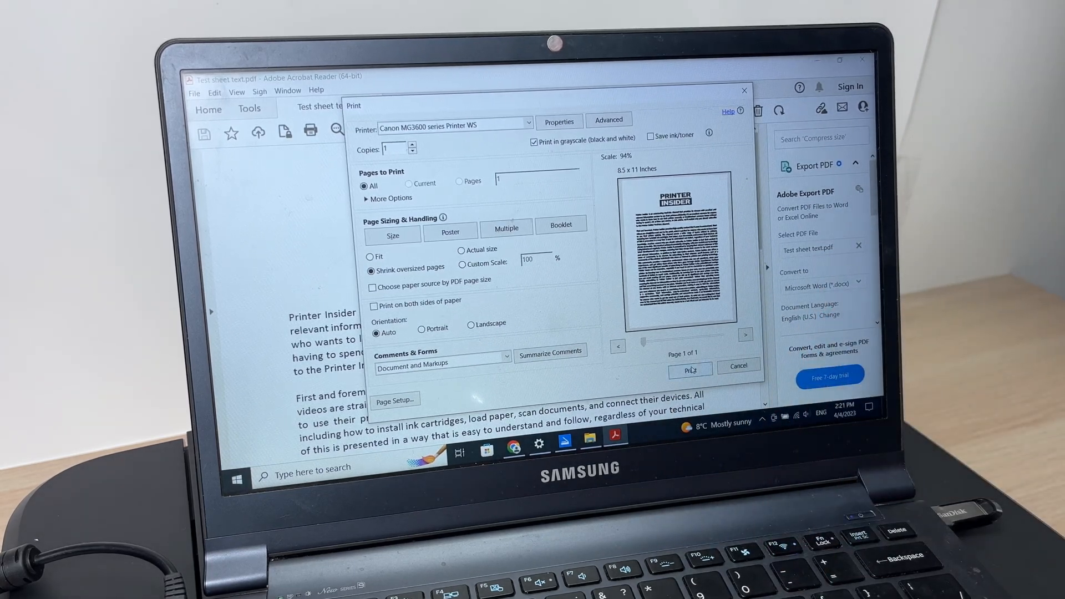
left_click(689, 371)
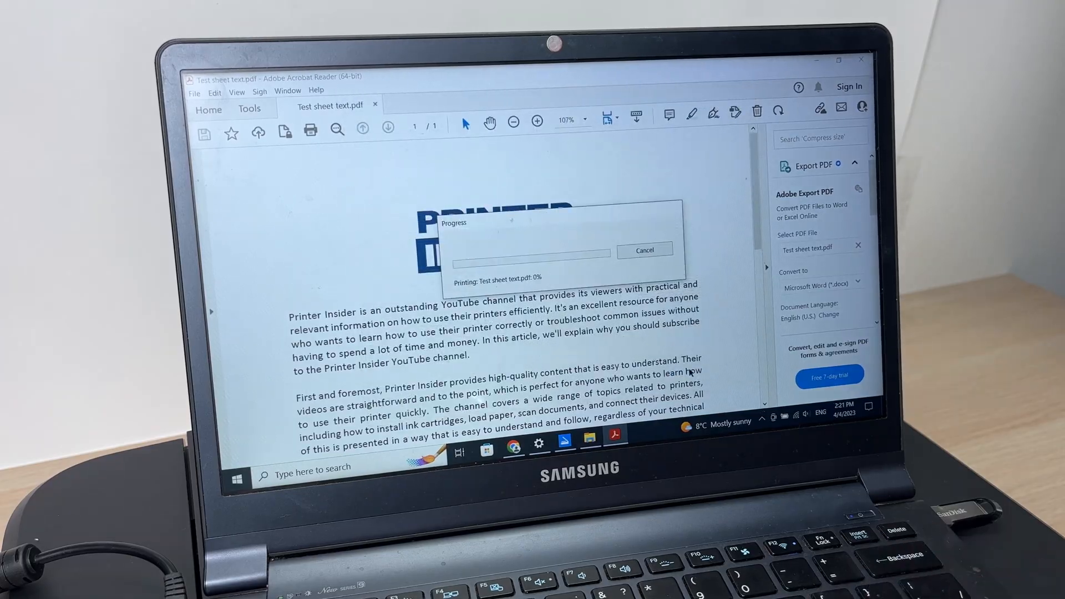